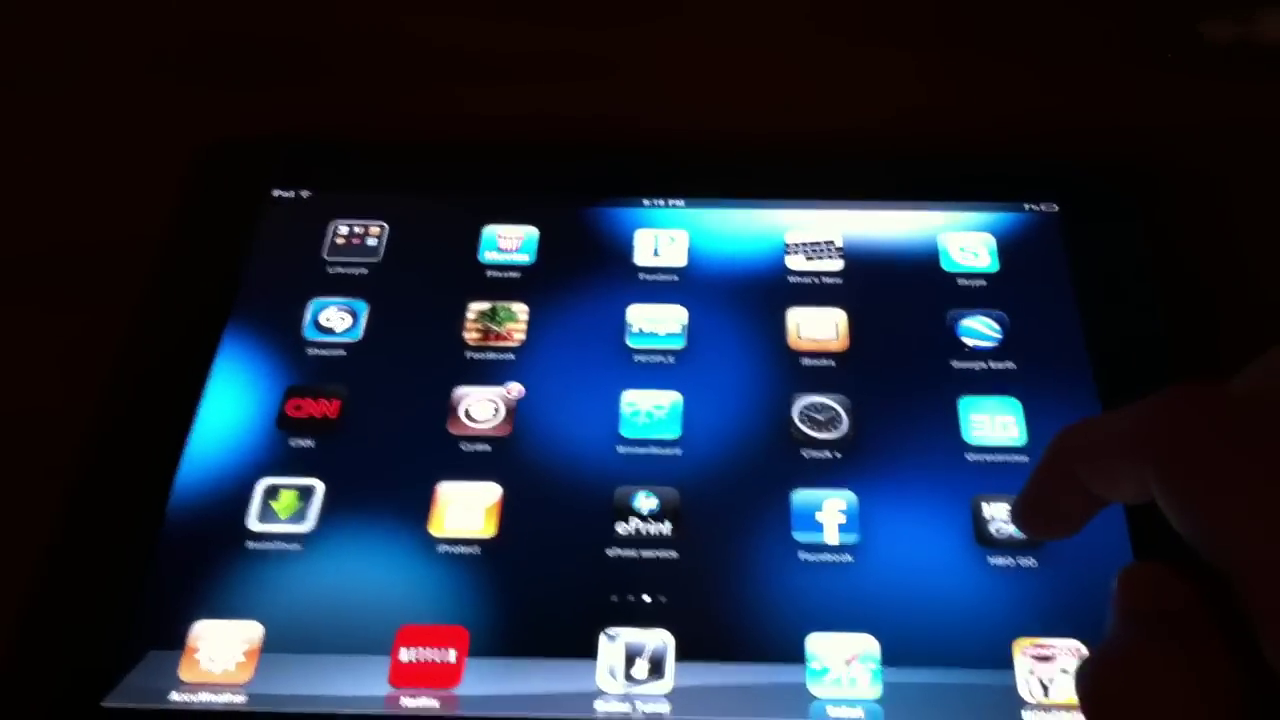
Reveal the player controls on 'How to make 2 Mac Viruses (Pranks)' and list its AirPlay destinations.
{"action": "scroll", "scroll_direction": "left", "scroll_amount": 3}
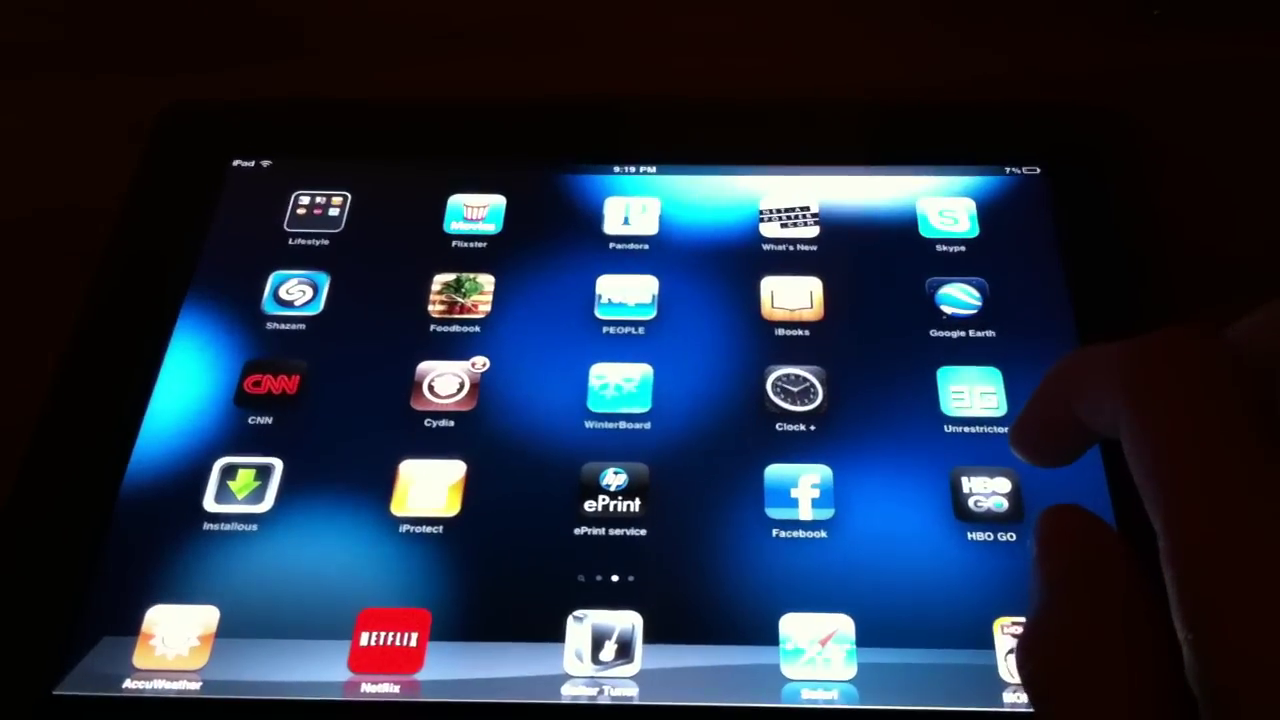
{"action": "left_click", "coordinate": [972, 397]}
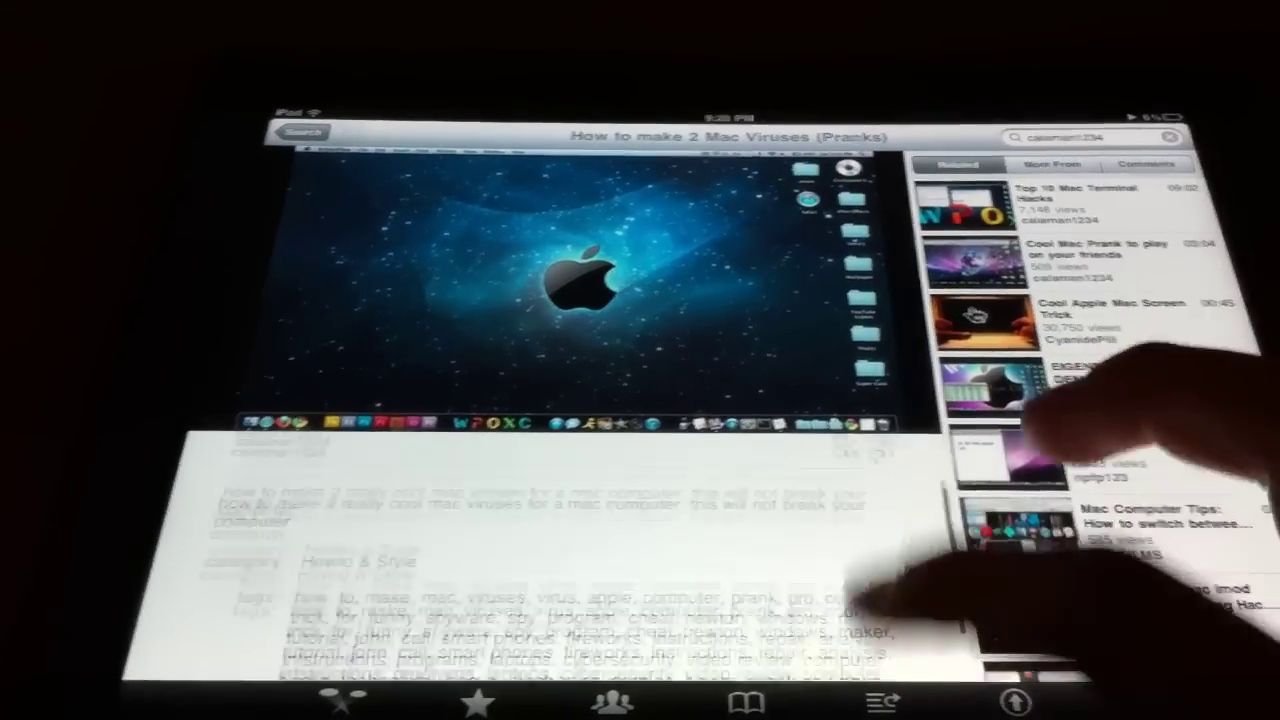
{"action": "left_click", "coordinate": [850, 458]}
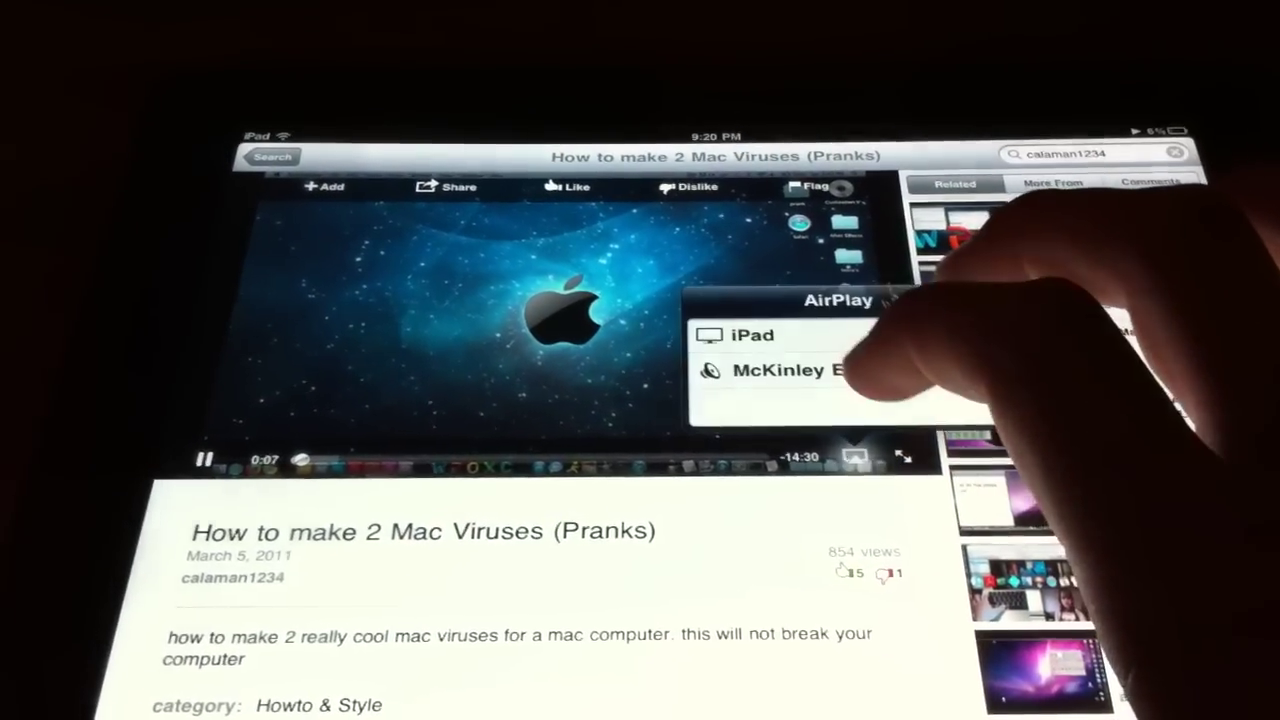